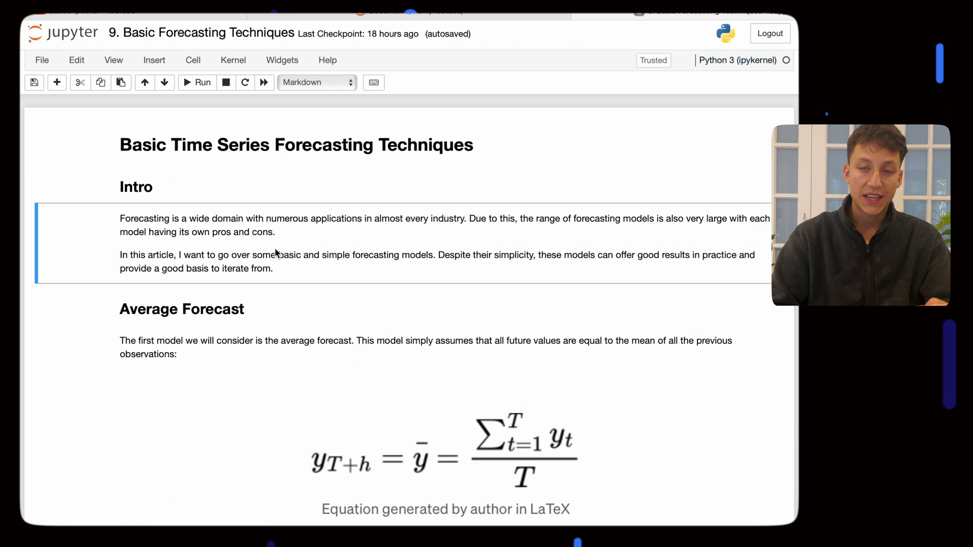
mouse_move(287, 267)
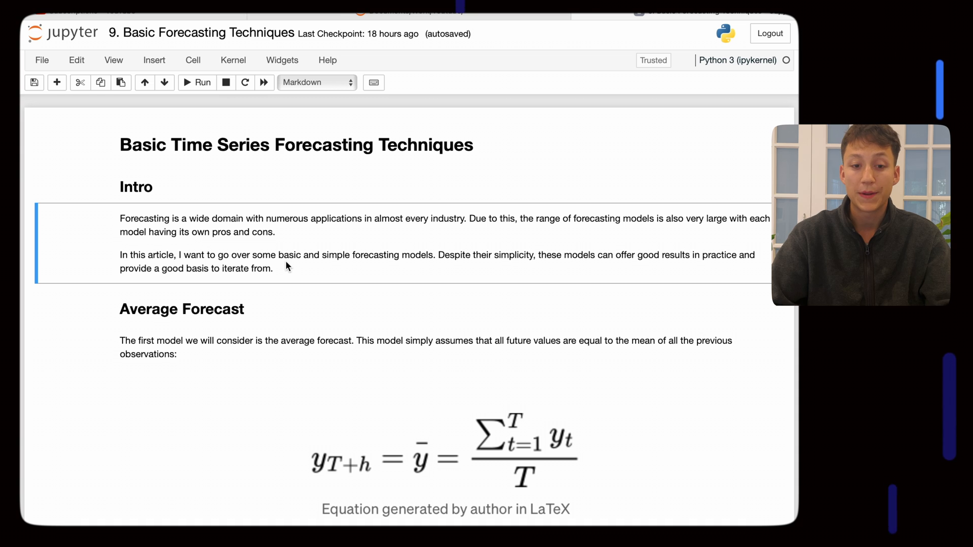
mouse_move(277, 271)
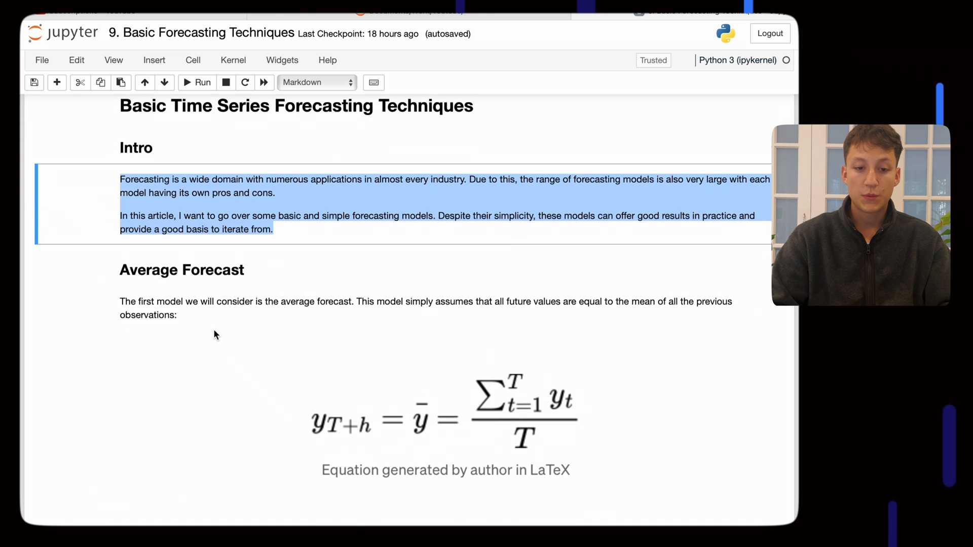
Run the import/data-loading cell and the Average forecast cell, scrolling past the SettingWithCopyWarning
scroll(down, 3)
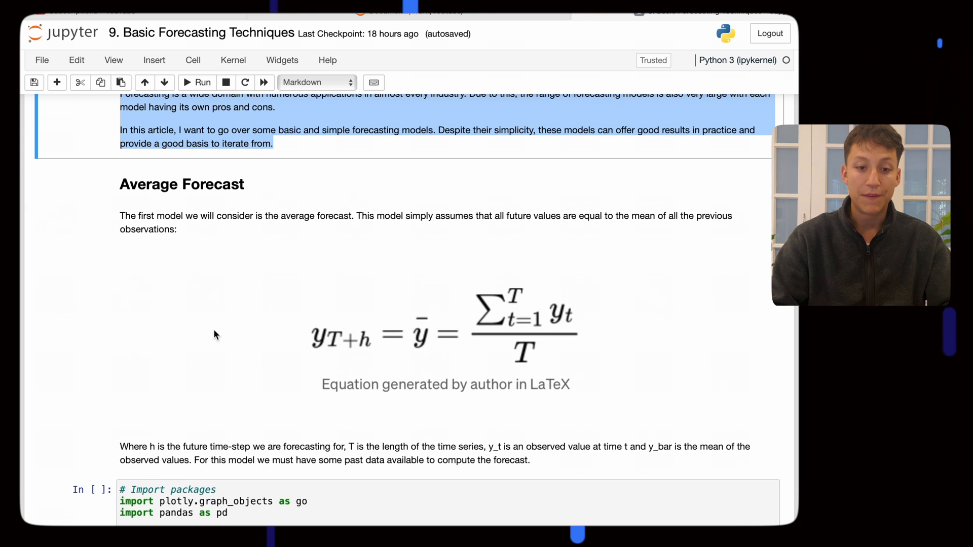
scroll(down, 3)
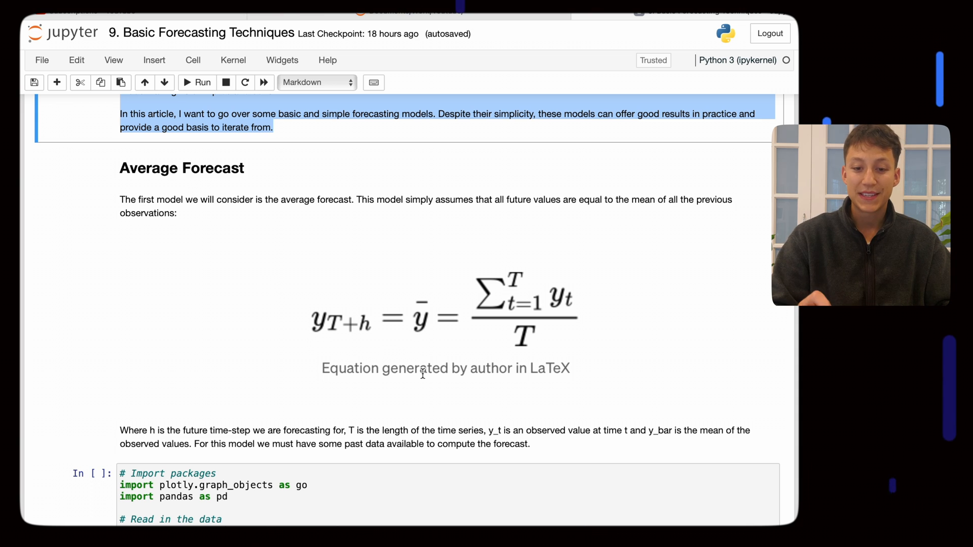
mouse_move(504, 350)
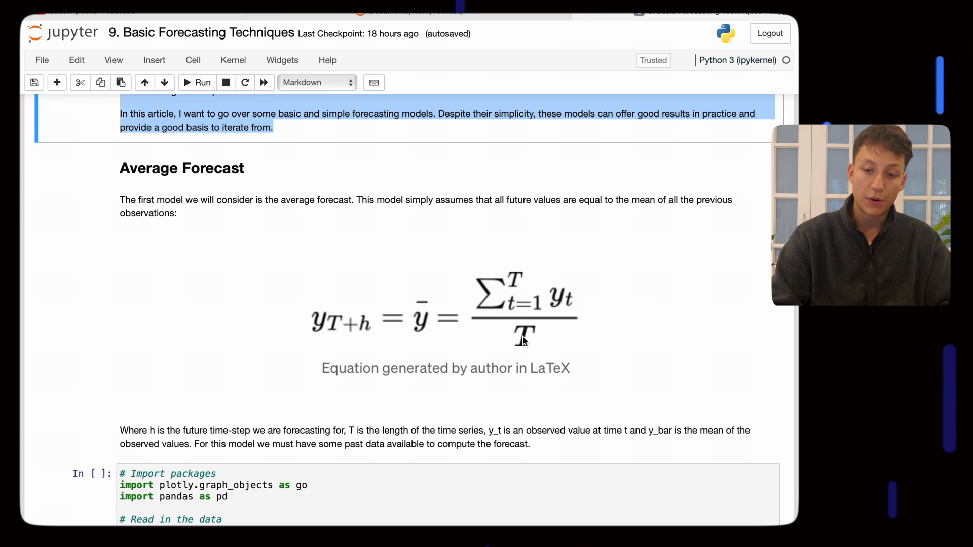
mouse_move(428, 318)
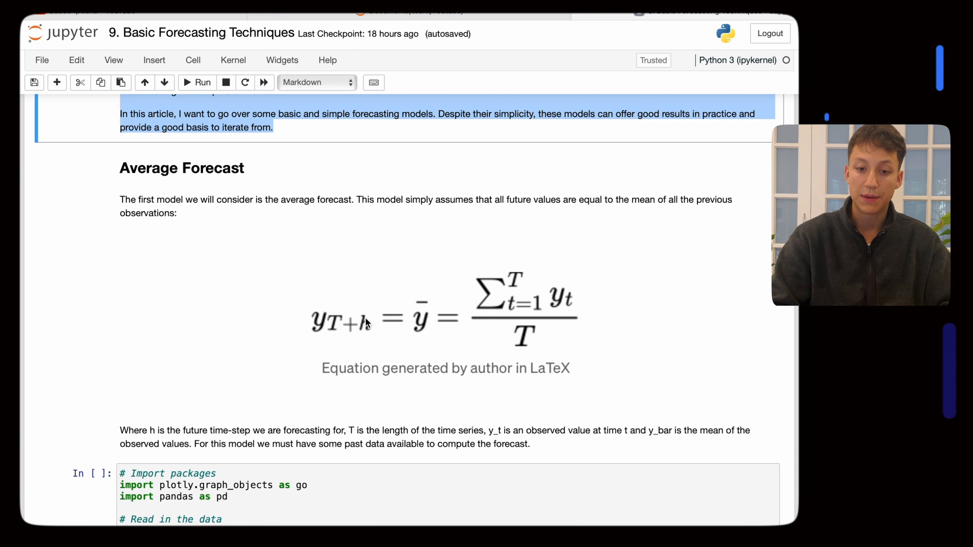
mouse_move(342, 322)
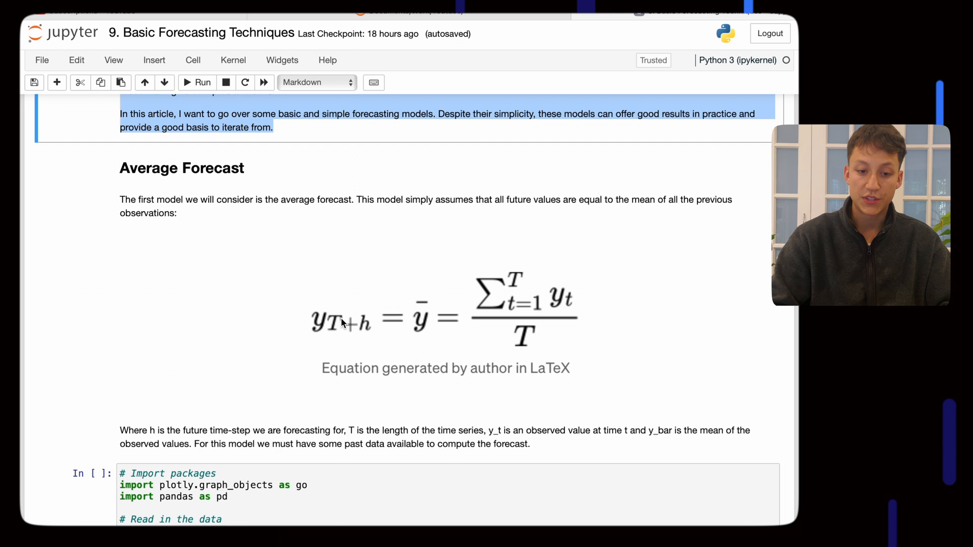
scroll(down, 3)
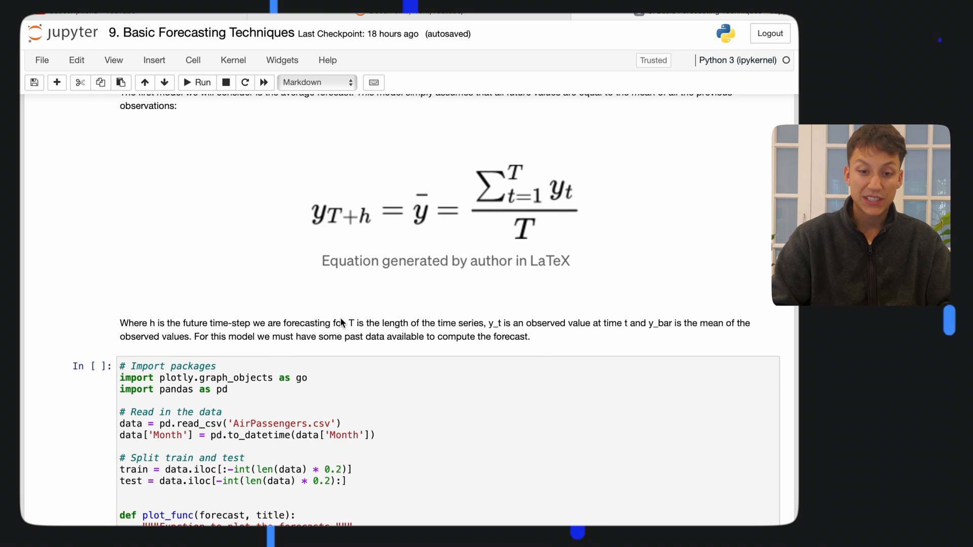
scroll(down, 3)
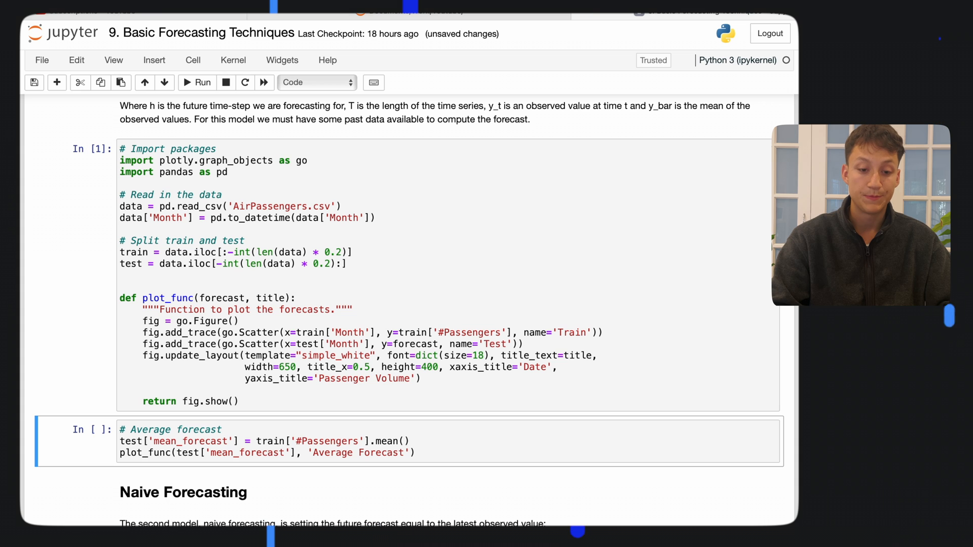
scroll(down, 3)
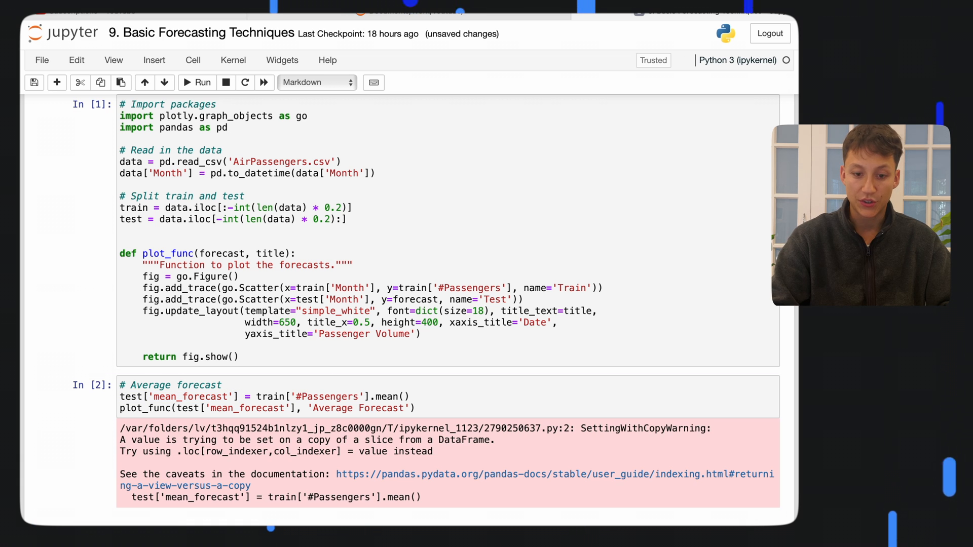
scroll(down, 3)
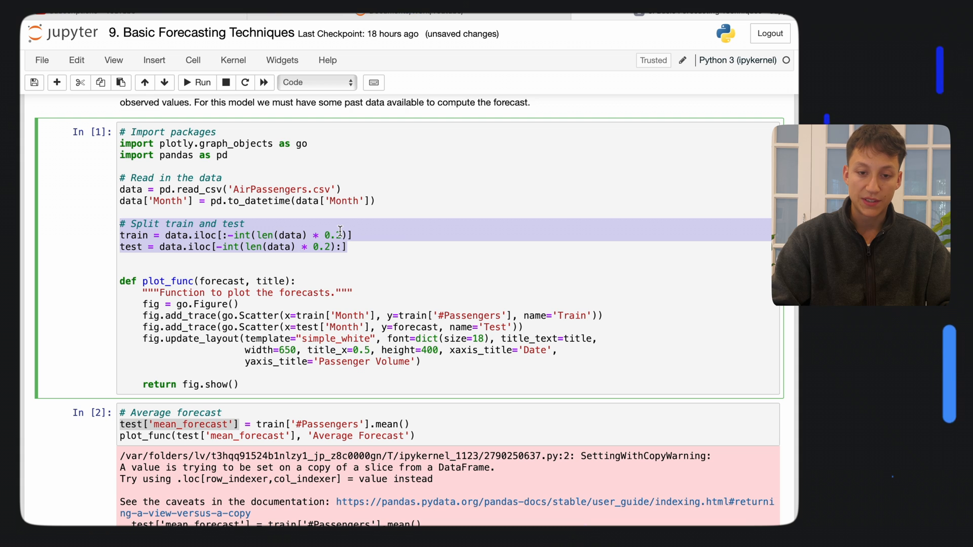
mouse_move(391, 309)
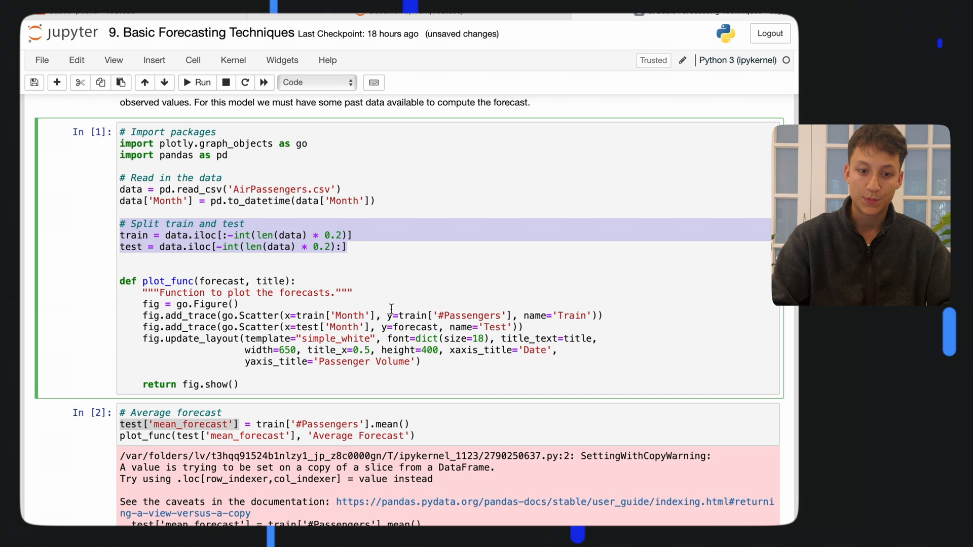
scroll(down, 3)
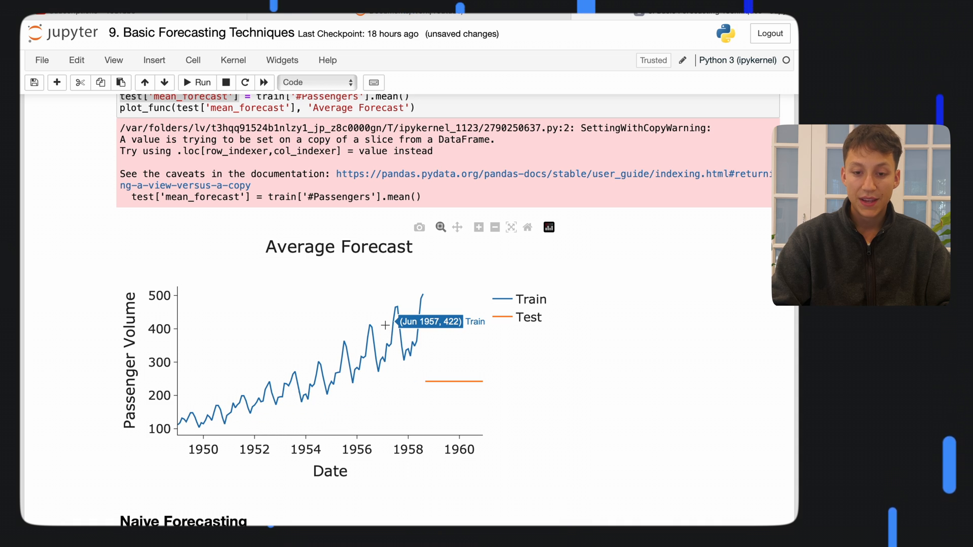
mouse_move(367, 366)
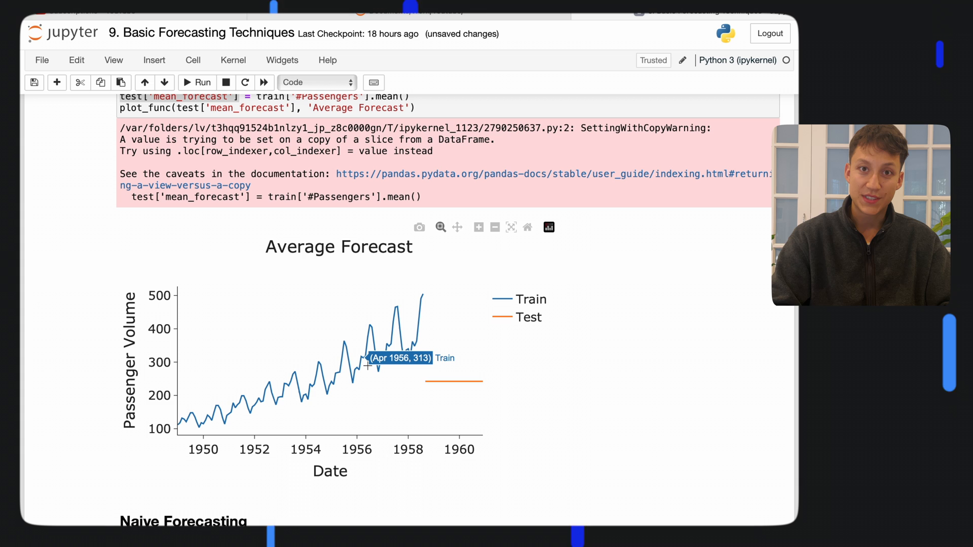
mouse_move(338, 395)
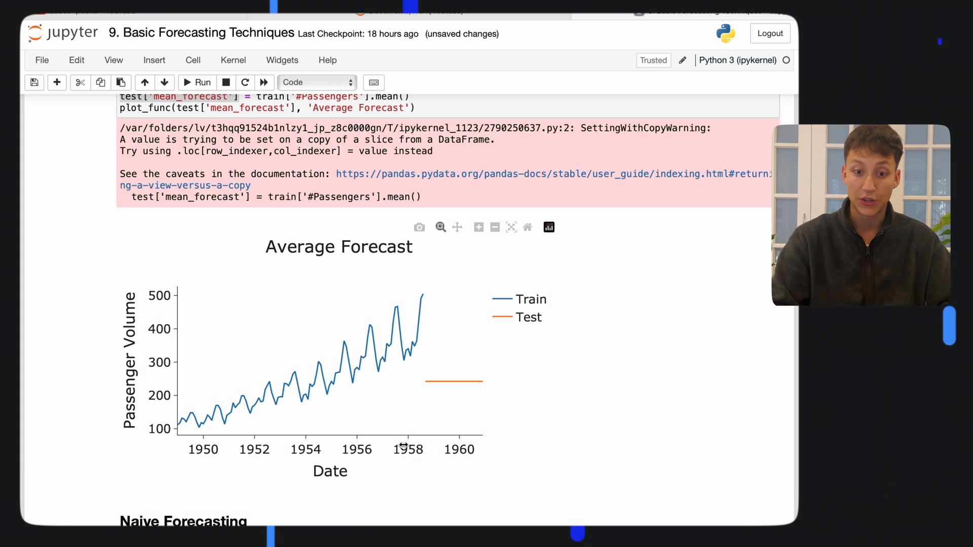
scroll(down, 3)
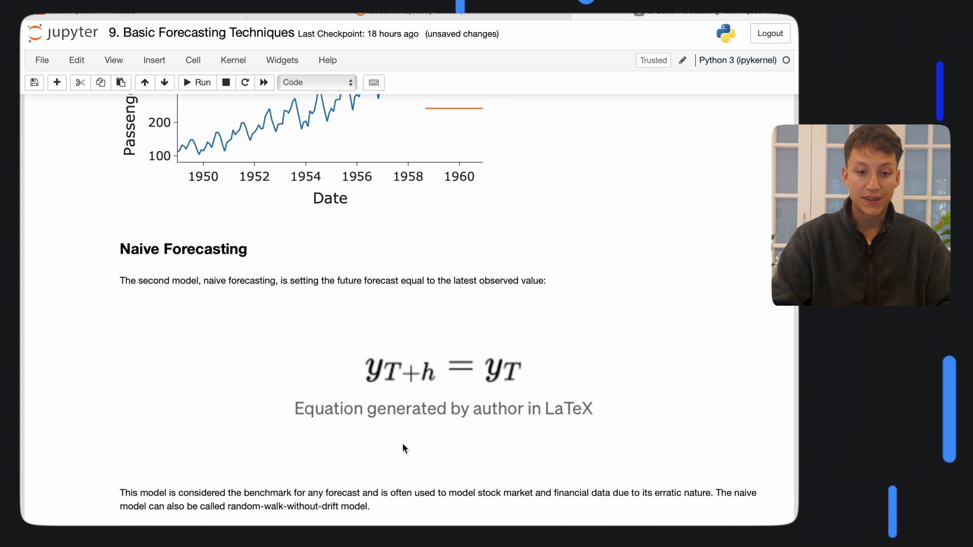
scroll(down, 3)
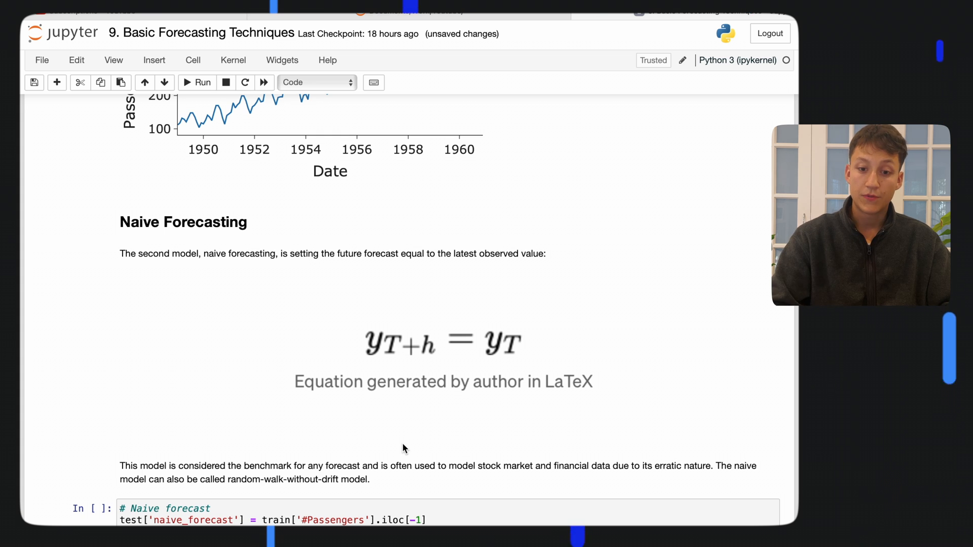
mouse_move(429, 352)
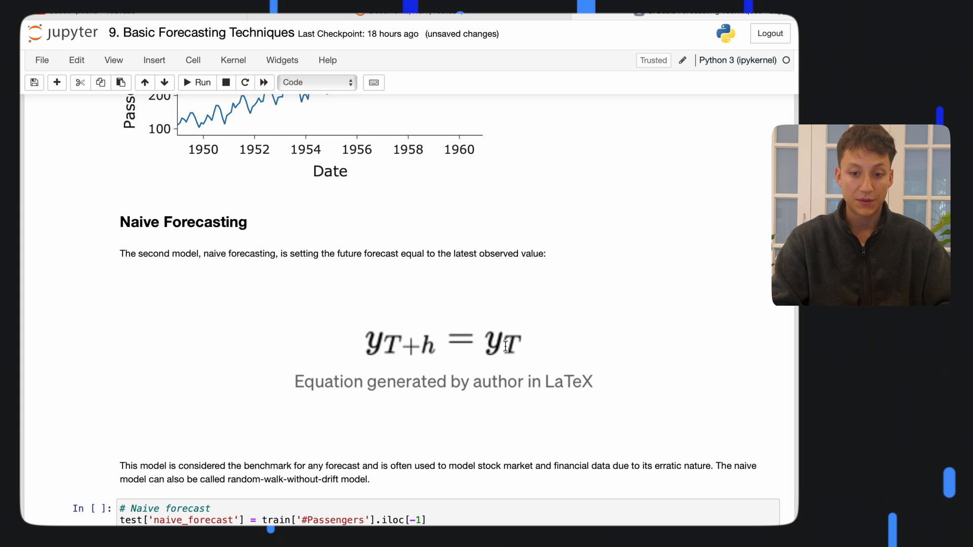
scroll(down, 3)
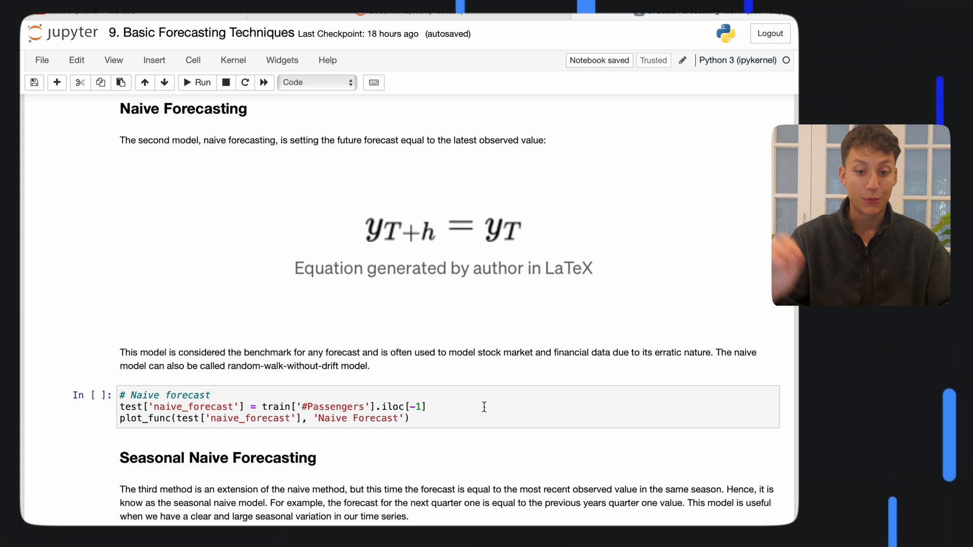
Select and run the Naive forecast cell, producing its SettingWithCopyWarning output
click(485, 406)
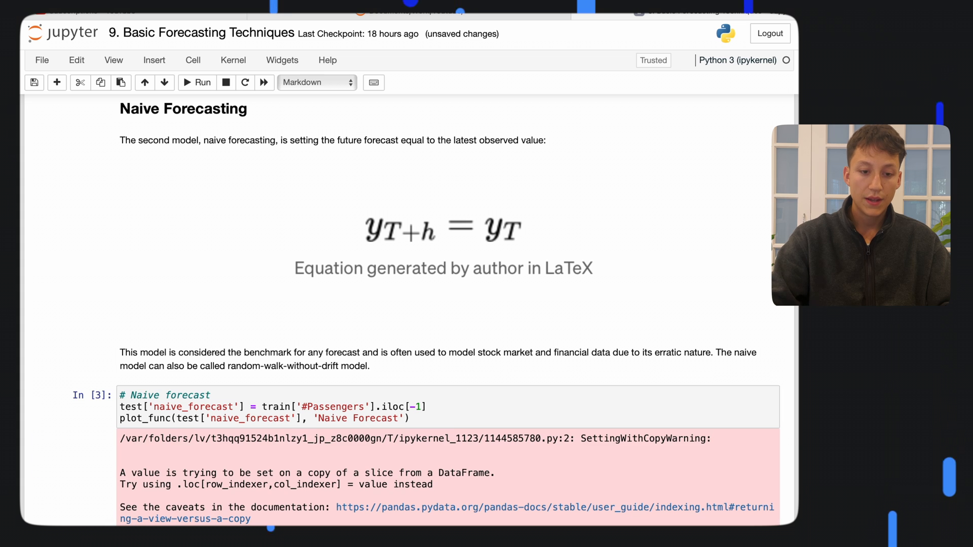
scroll(down, 3)
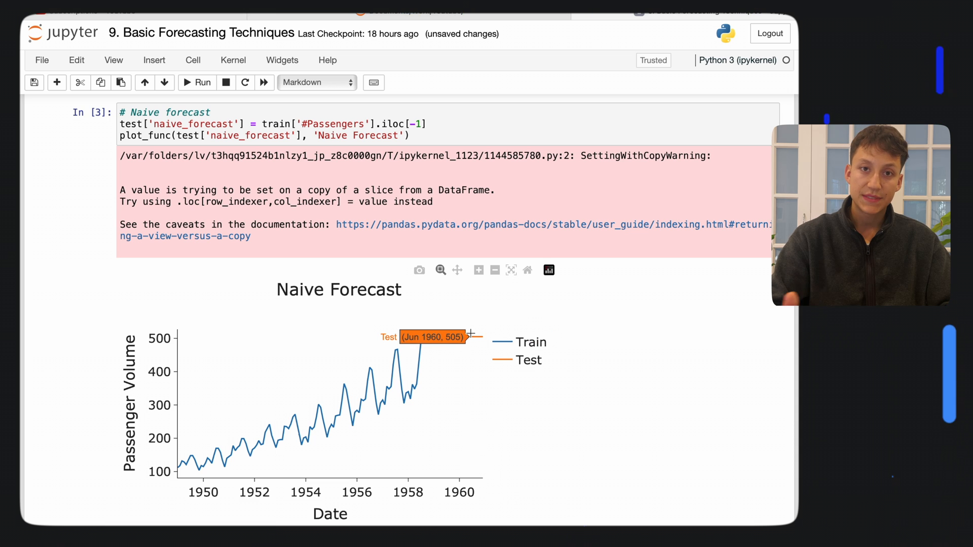
mouse_move(497, 415)
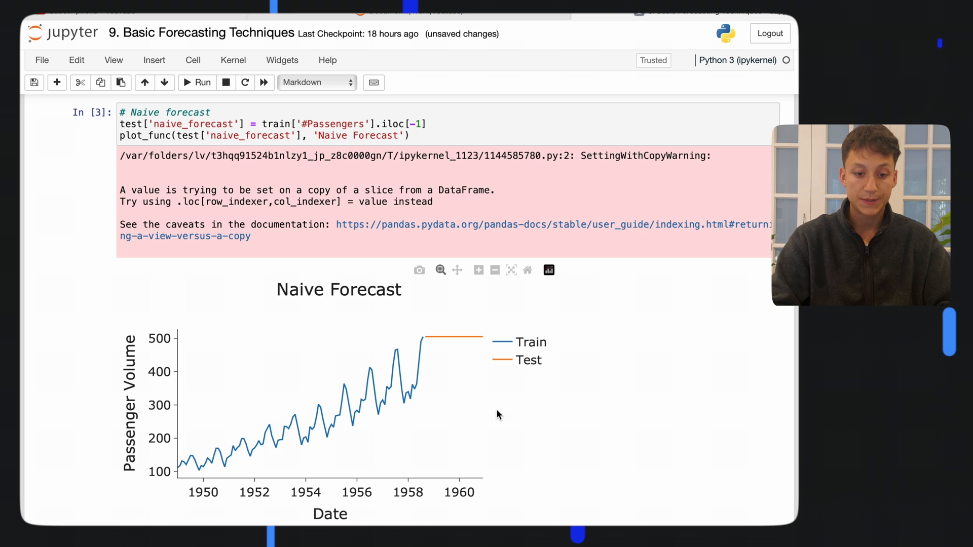
scroll(down, 3)
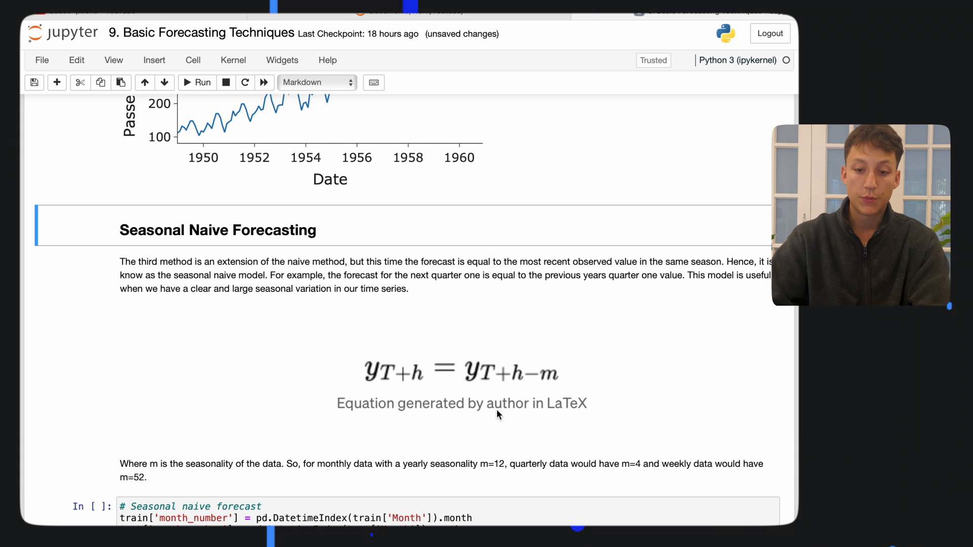
mouse_move(549, 380)
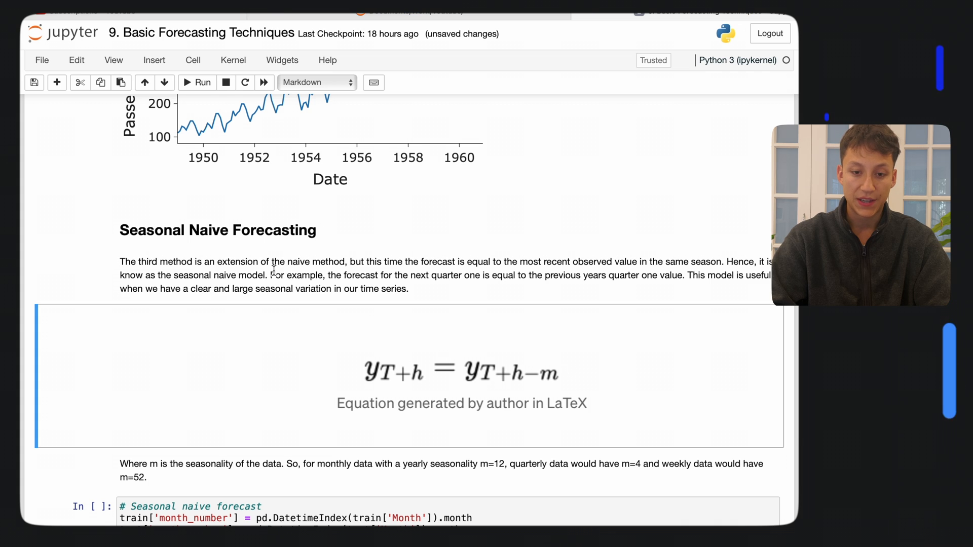
drag(271, 275, 408, 289)
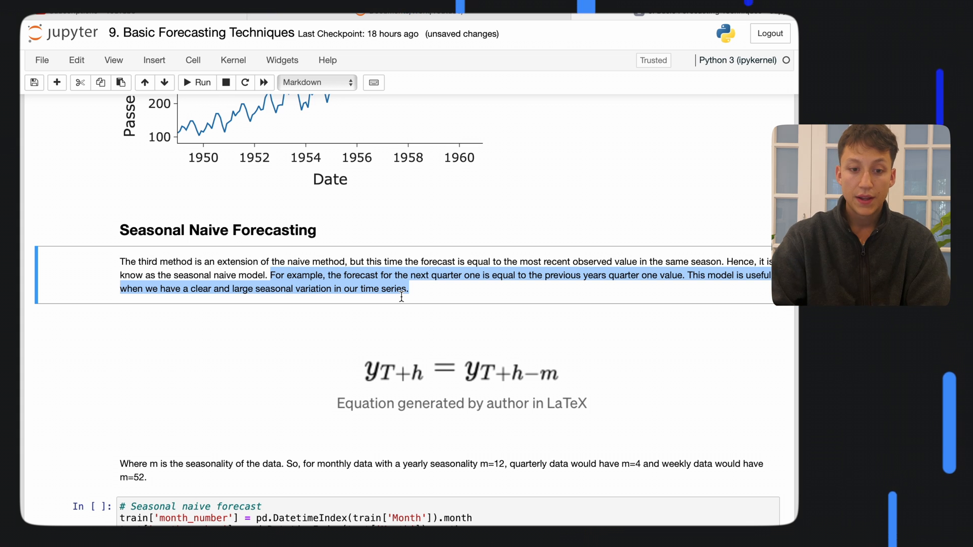
click(546, 295)
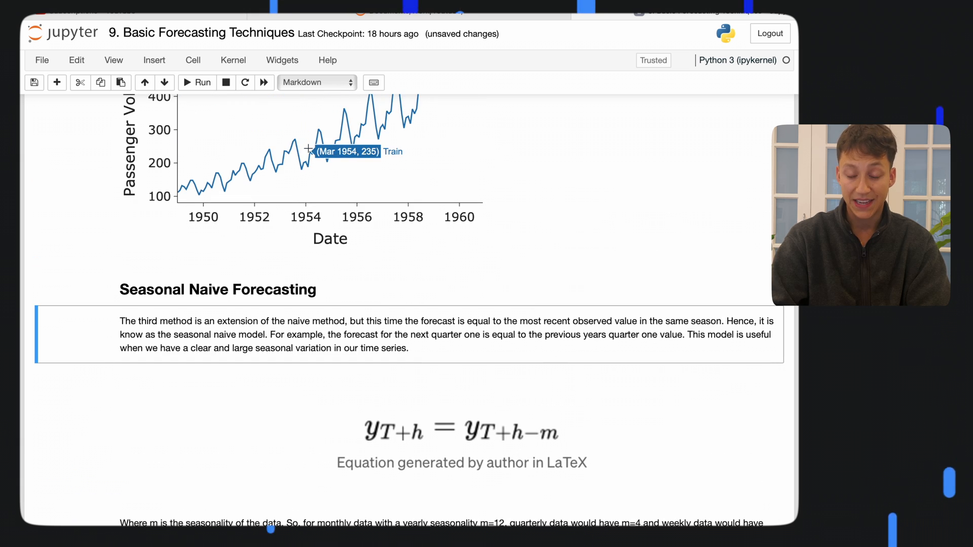
Scroll down to bring the '# Seasonal naive forecast' code cell into view for editing
scroll(down, 3)
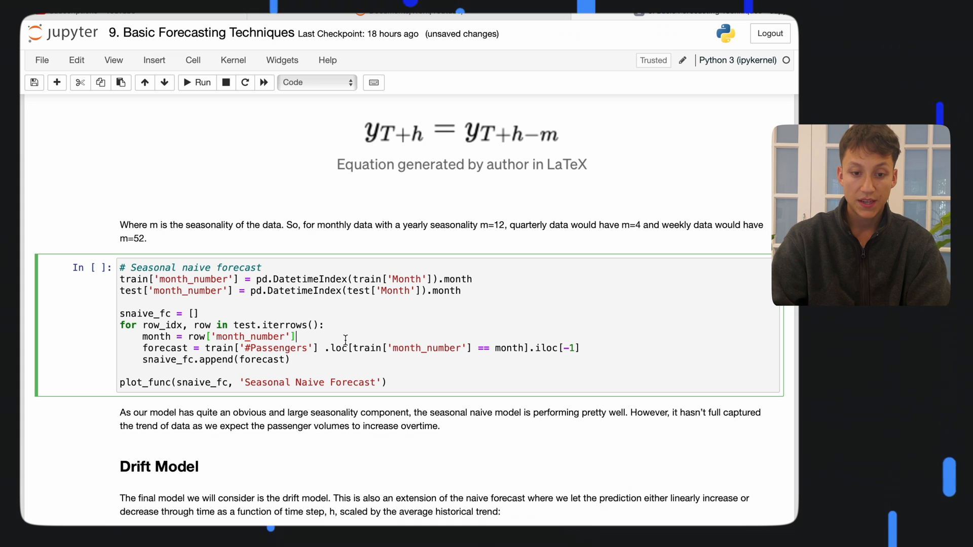
Run the seasonal naive forecast cell and review its chart, commentary note and Drift Model heading
click(198, 82)
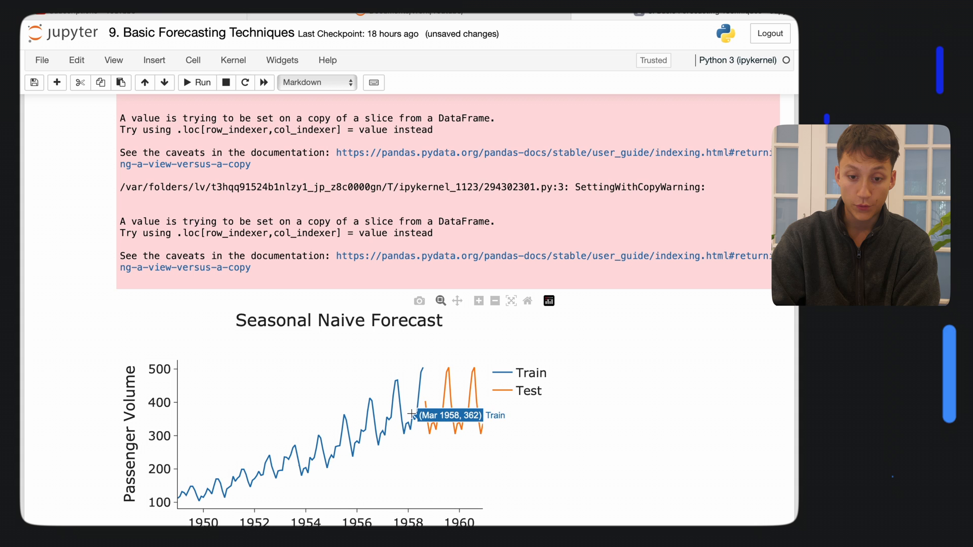
mouse_move(401, 407)
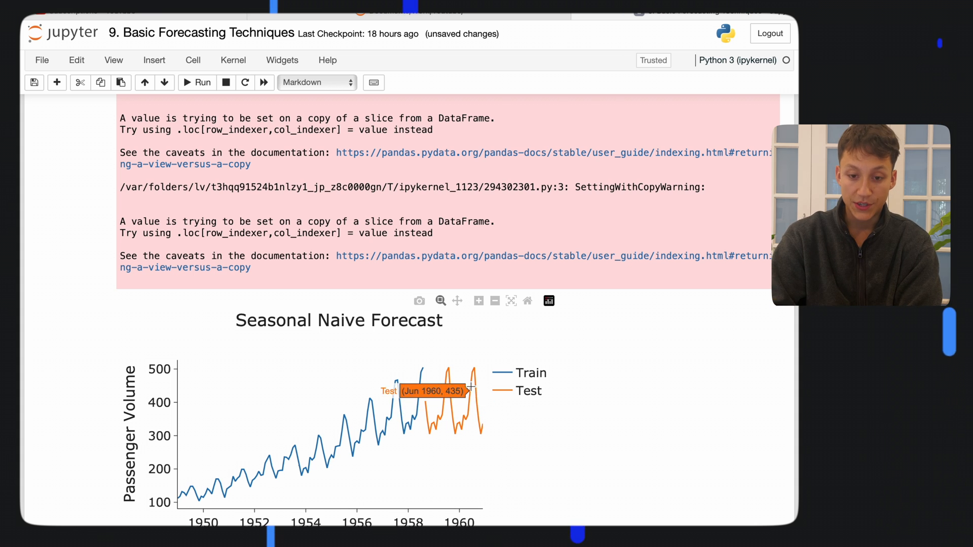
mouse_move(453, 368)
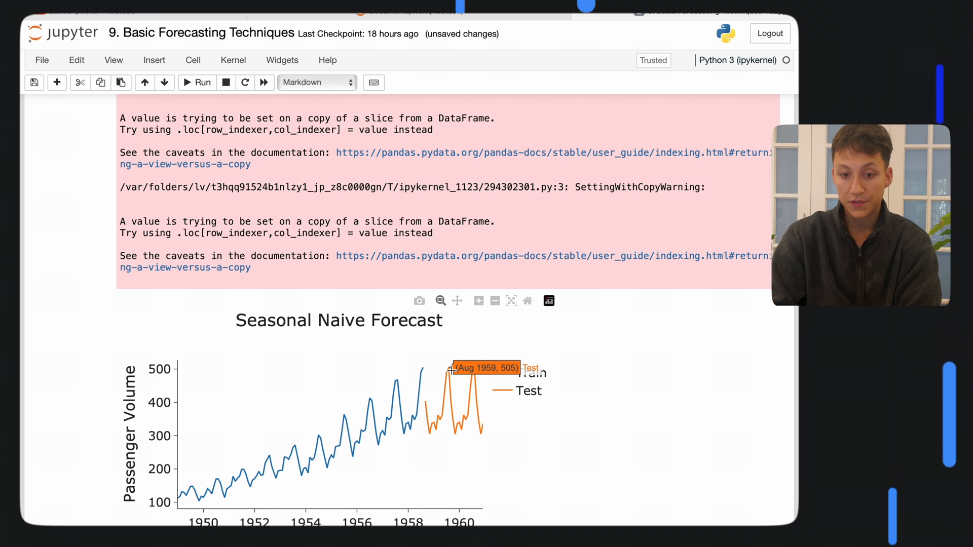
mouse_move(473, 365)
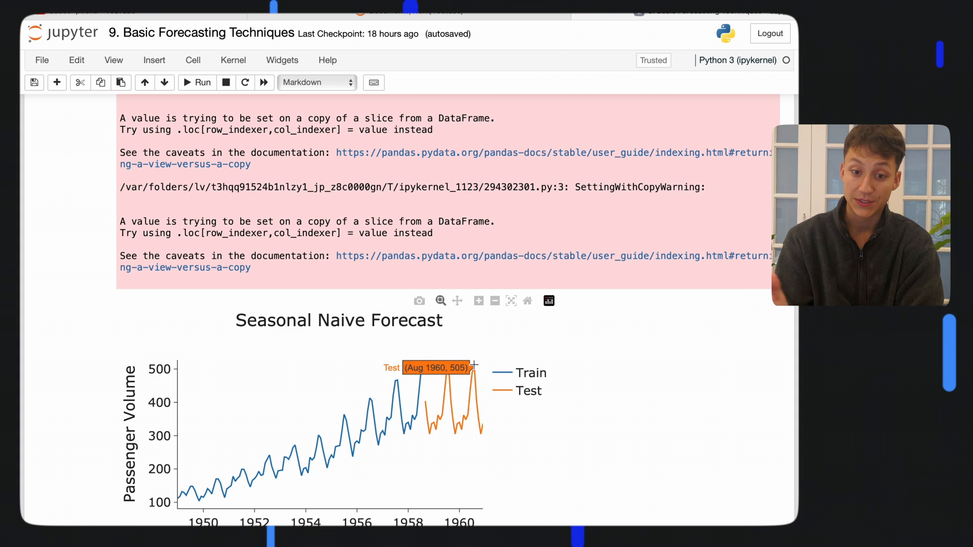
scroll(down, 3)
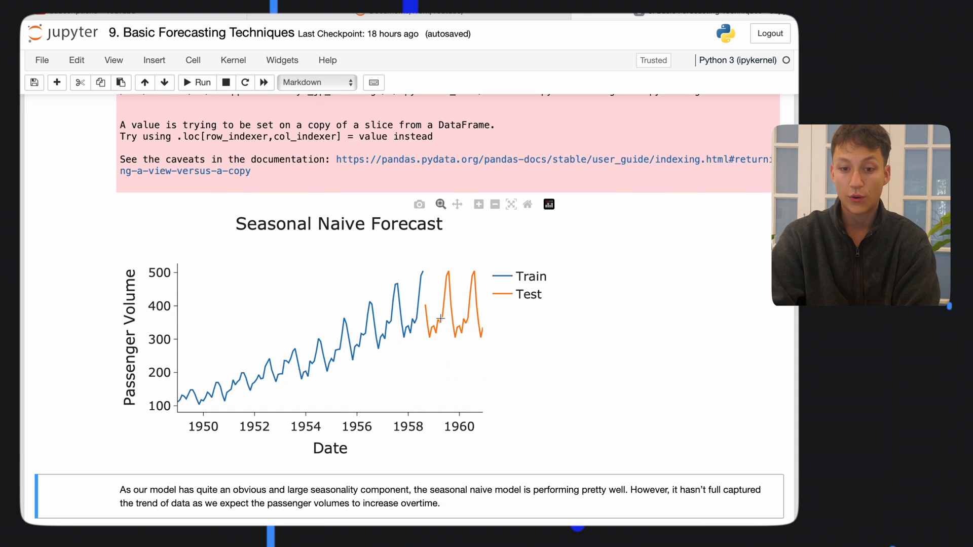
mouse_move(453, 333)
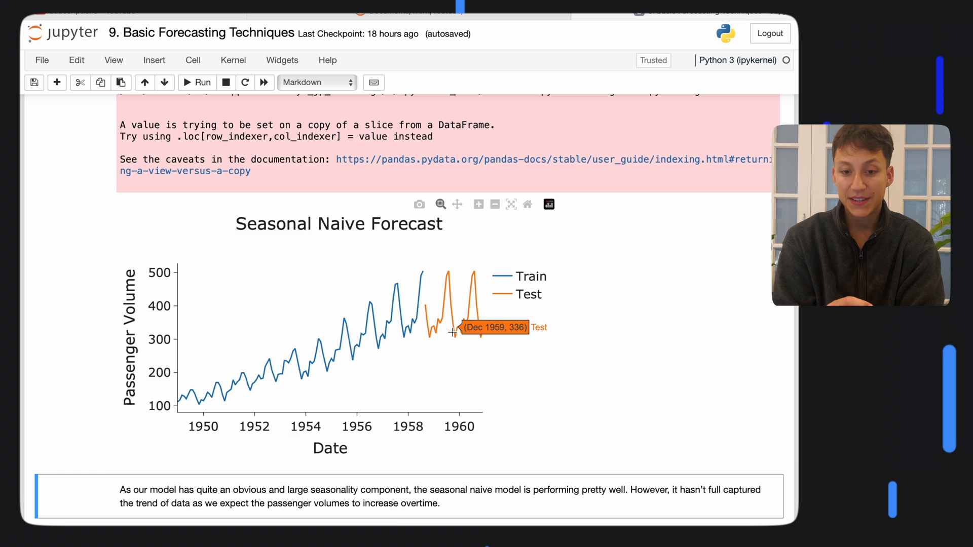
mouse_move(139, 421)
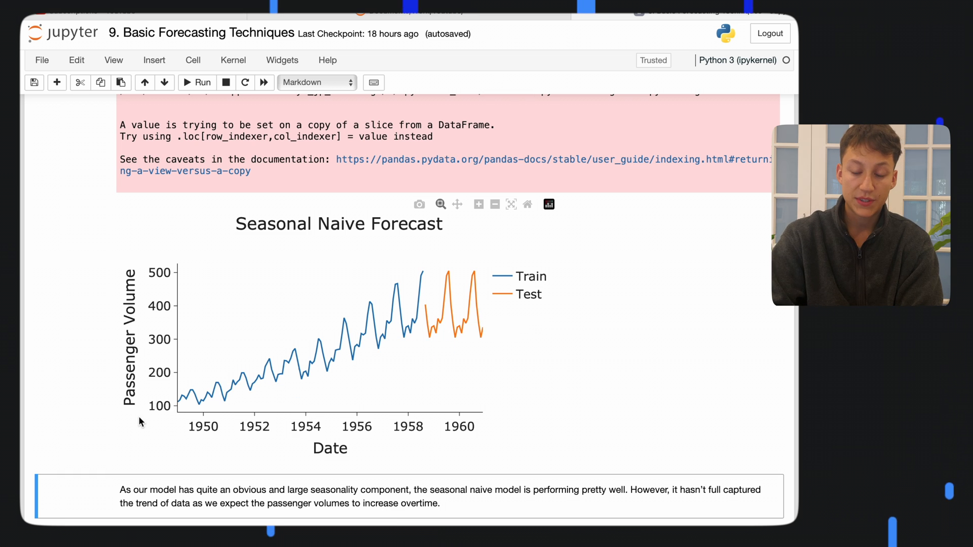
mouse_move(435, 267)
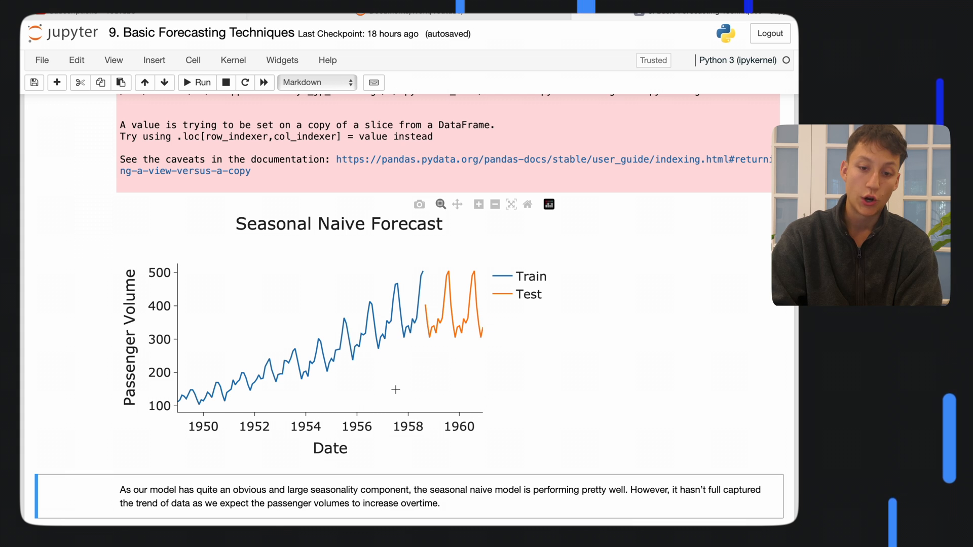
scroll(down, 3)
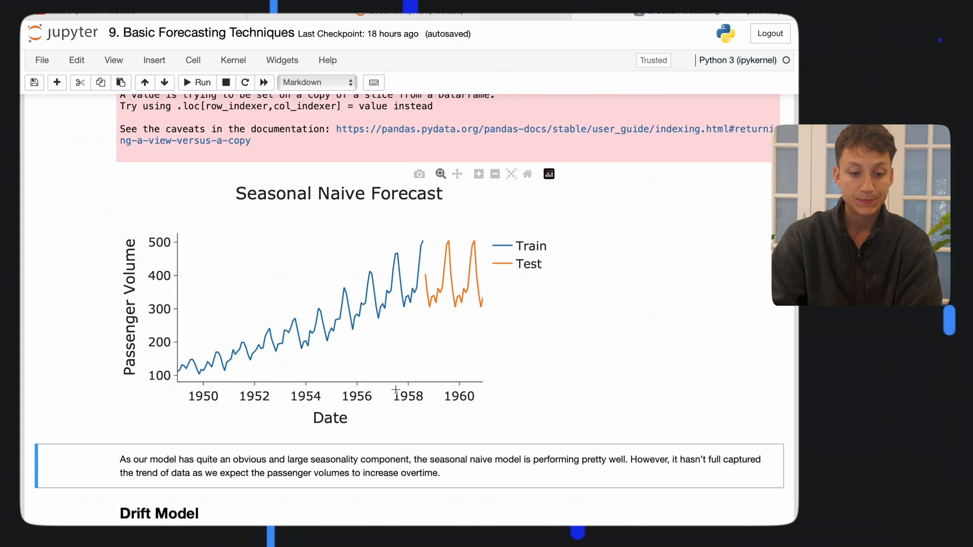
scroll(down, 3)
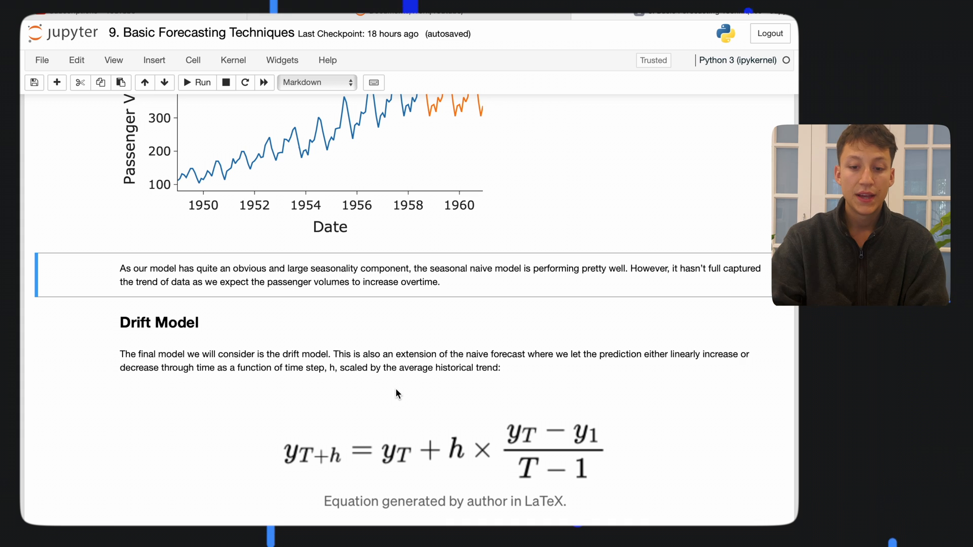
scroll(down, 3)
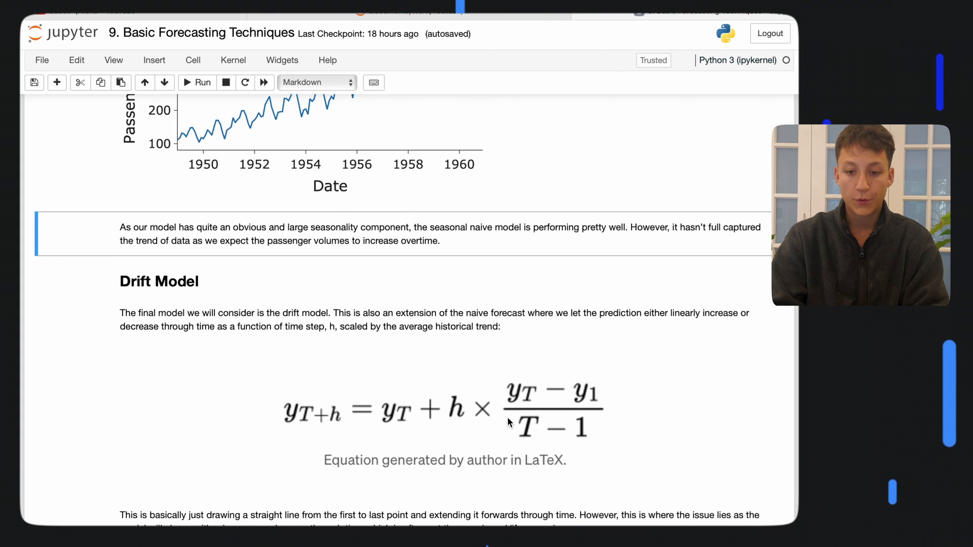
scroll(down, 3)
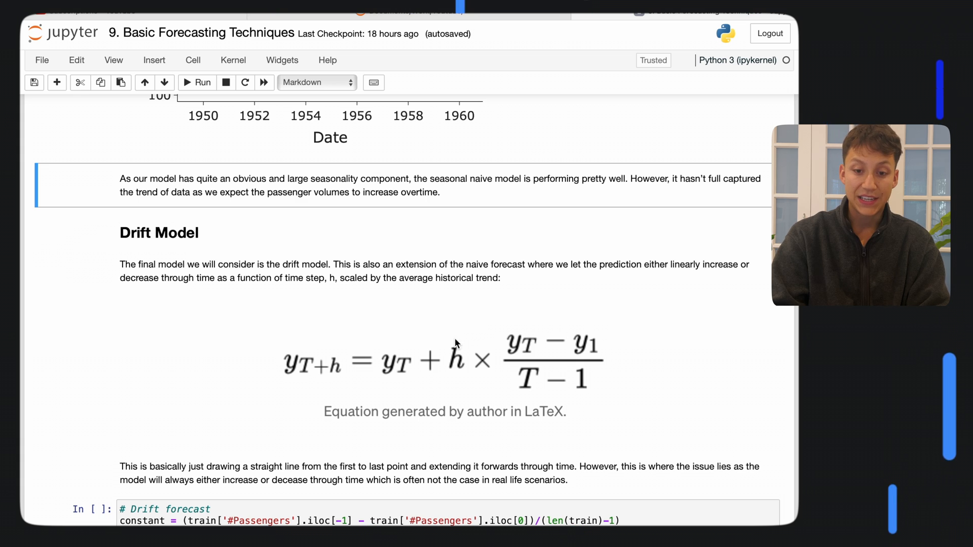
mouse_move(454, 357)
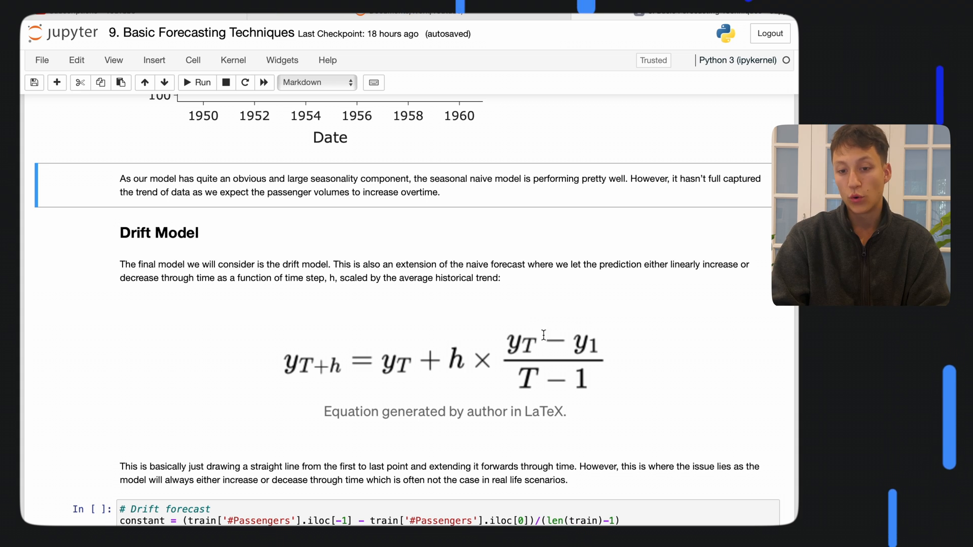
mouse_move(603, 368)
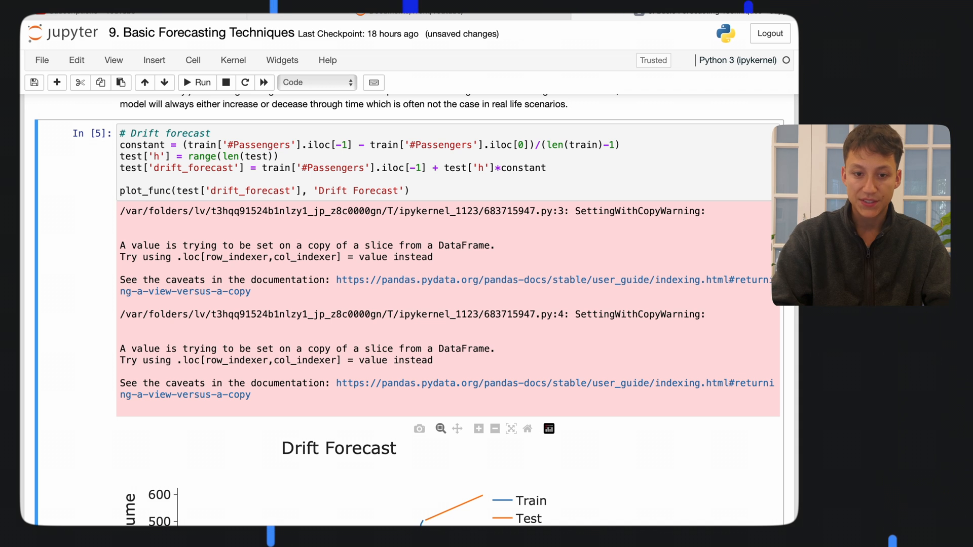
Run the '# Drift forecast' cell and scroll to its chart with the rising straight test line
scroll(down, 3)
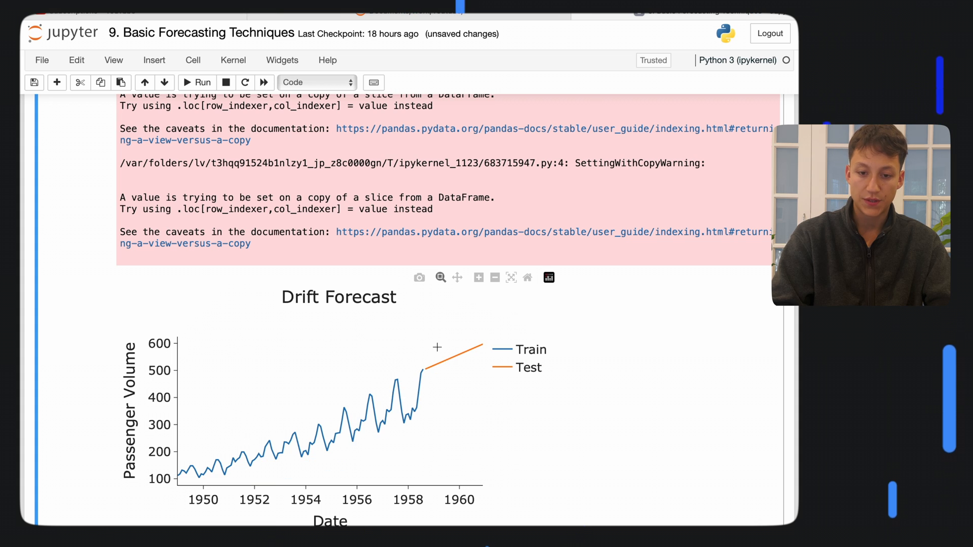
mouse_move(462, 355)
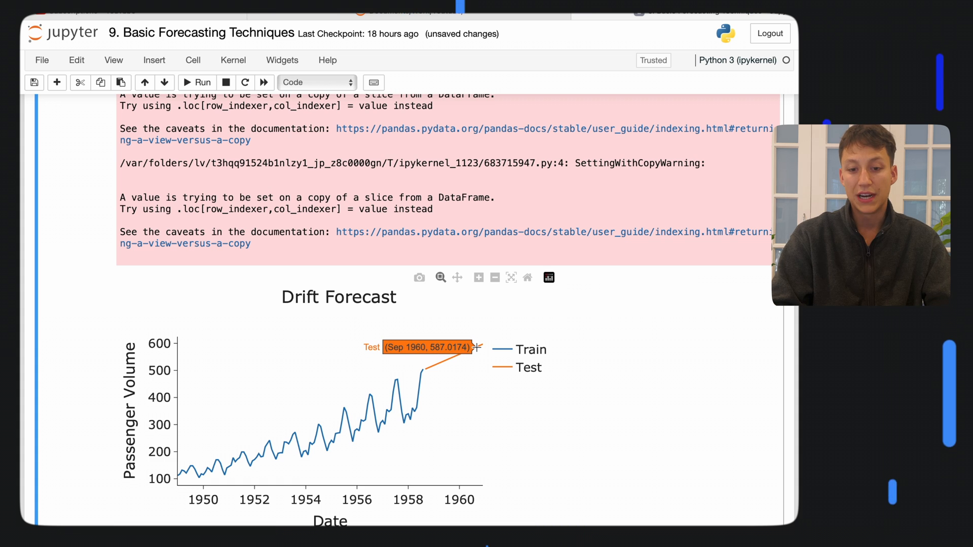
mouse_move(444, 374)
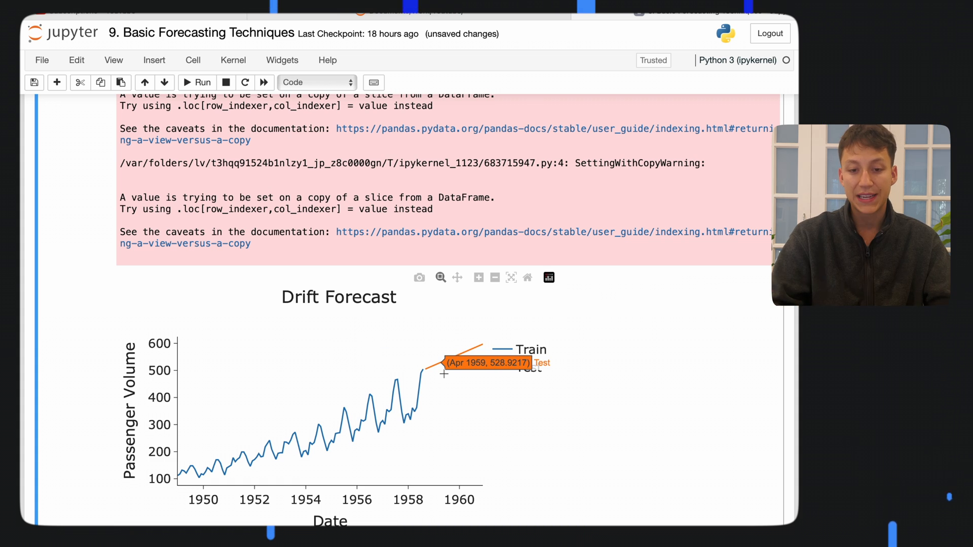